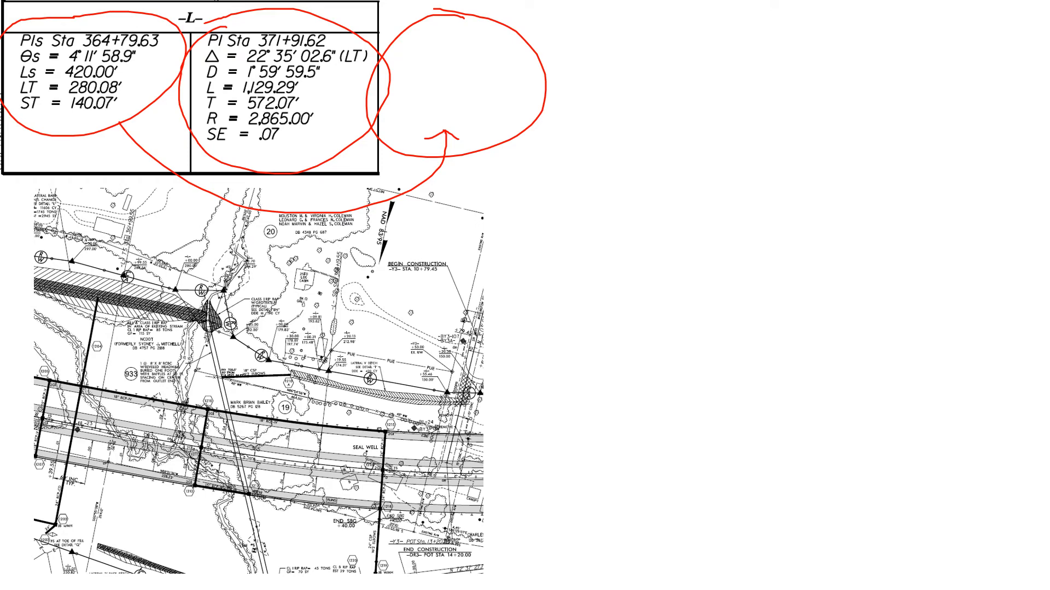
List stations TS 361+99.55, SC 366+19.55, CS 377+48.83 and ST 381+68.83 in text boxes
type("TS = Station 361+99.55")
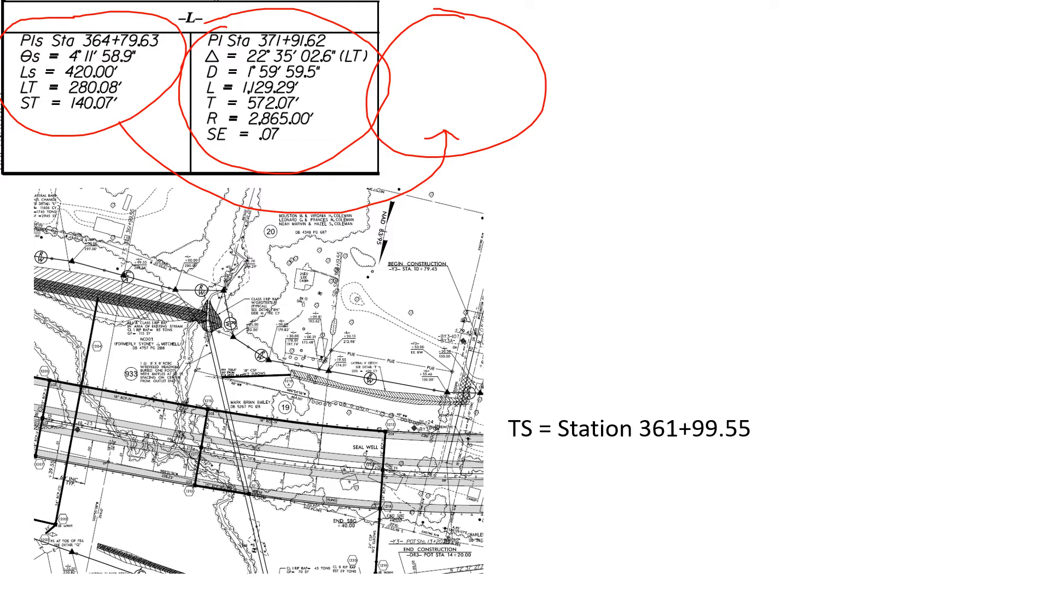
type("SC = Station 366+19.55")
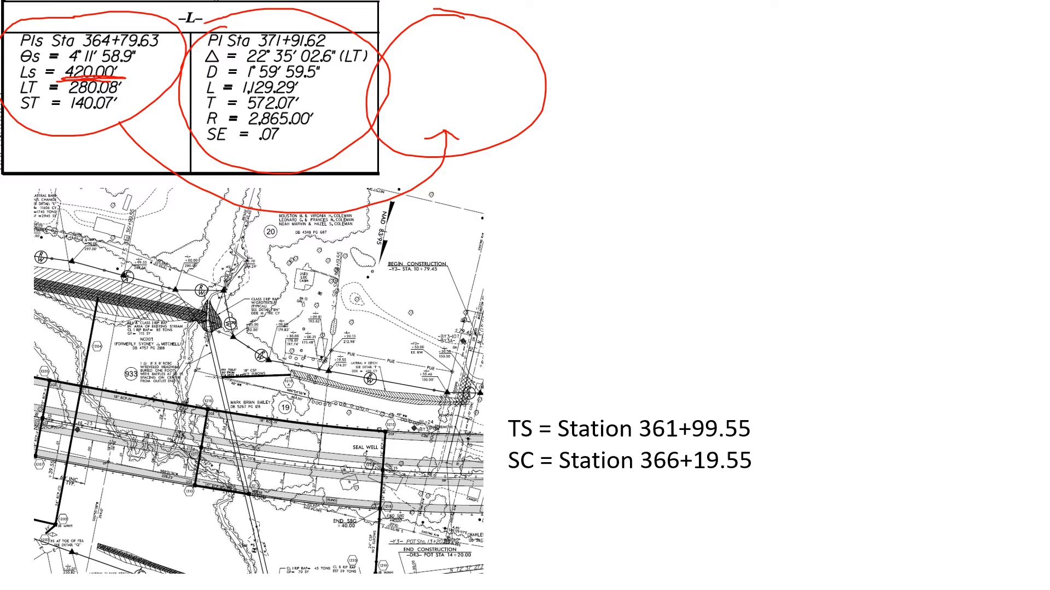
type("CS = Station 377+48.83")
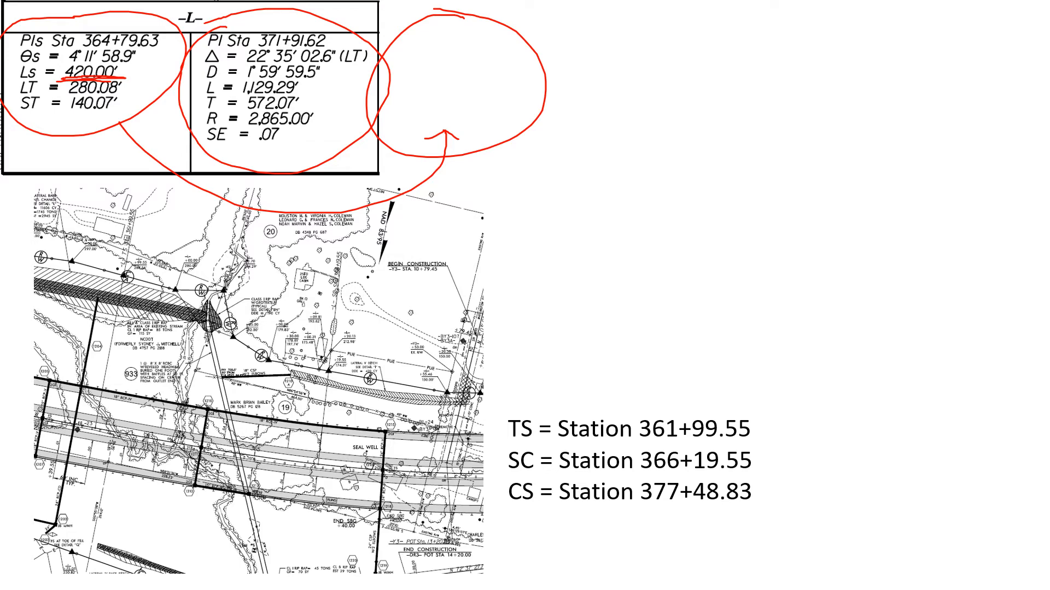
type("ST = Station 381+68.83")
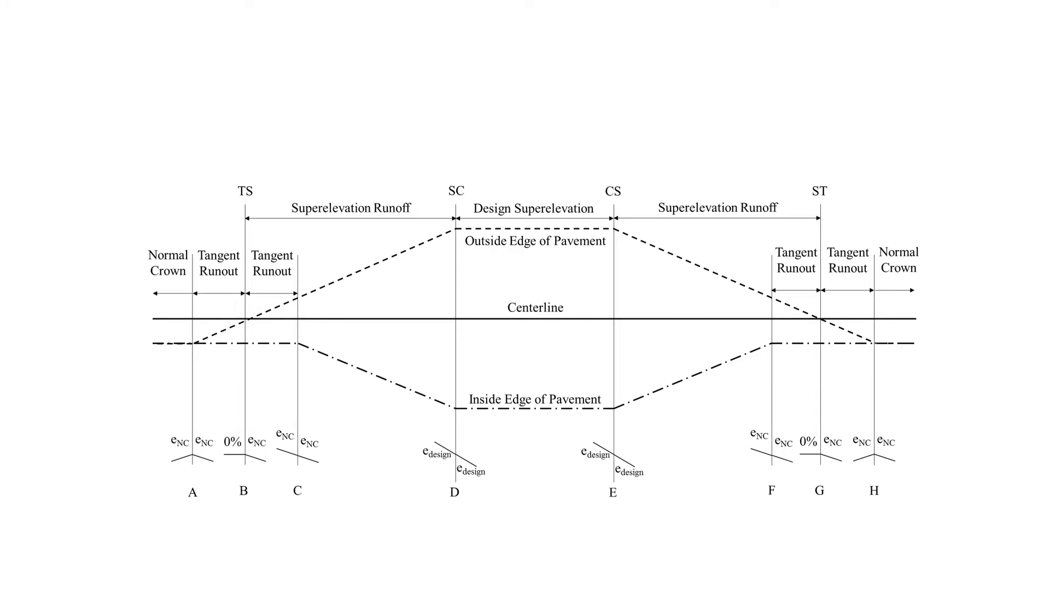
Bracket the profile and cross-section parts, then circle the TS and SC labels in red
left_click_drag(141, 429, 107, 515)
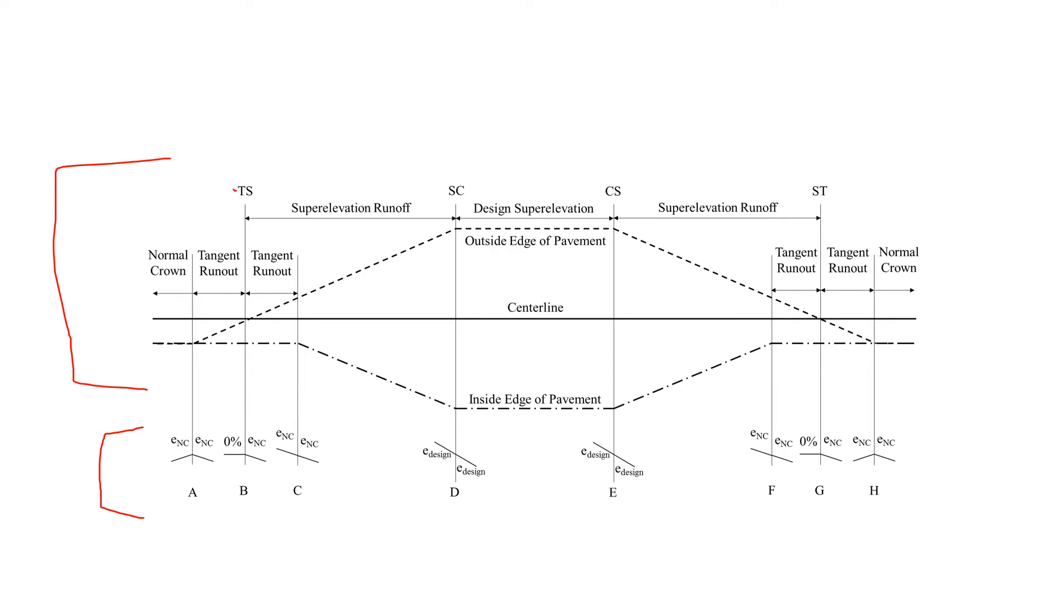
left_click_drag(245, 190, 459, 194)
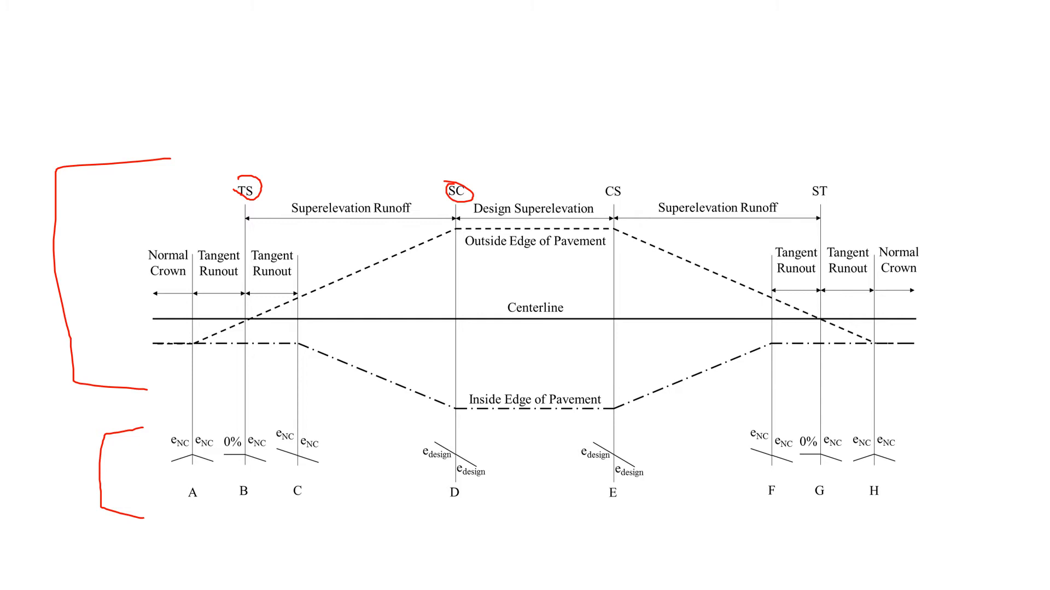
left_click_drag(602, 197, 626, 191)
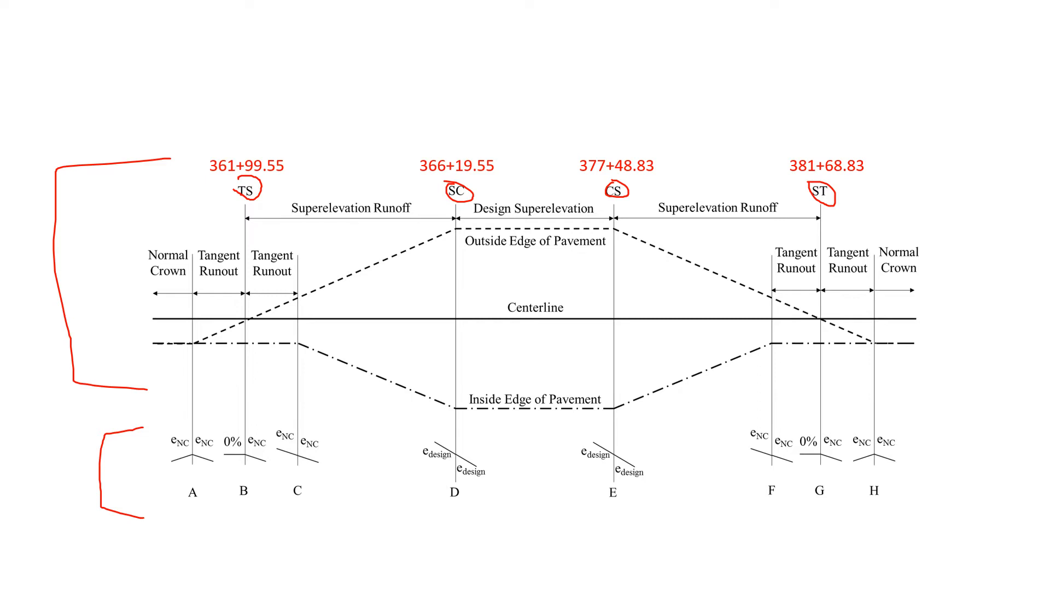
Label the 420 feet runoff, circle the 7% design values, and draw a runoff arrow
type("420 feet")
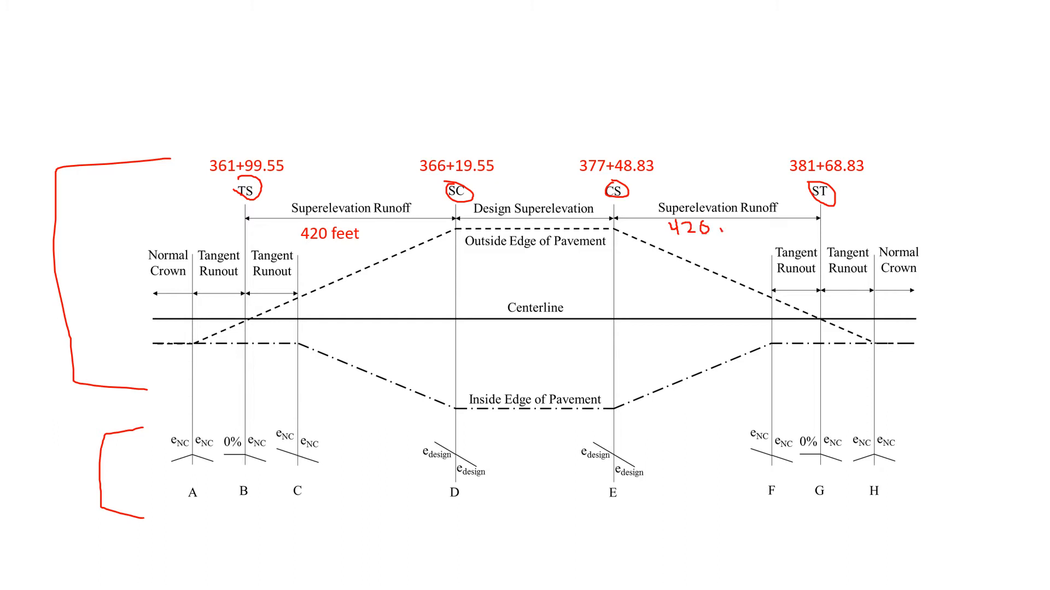
type("Ft")
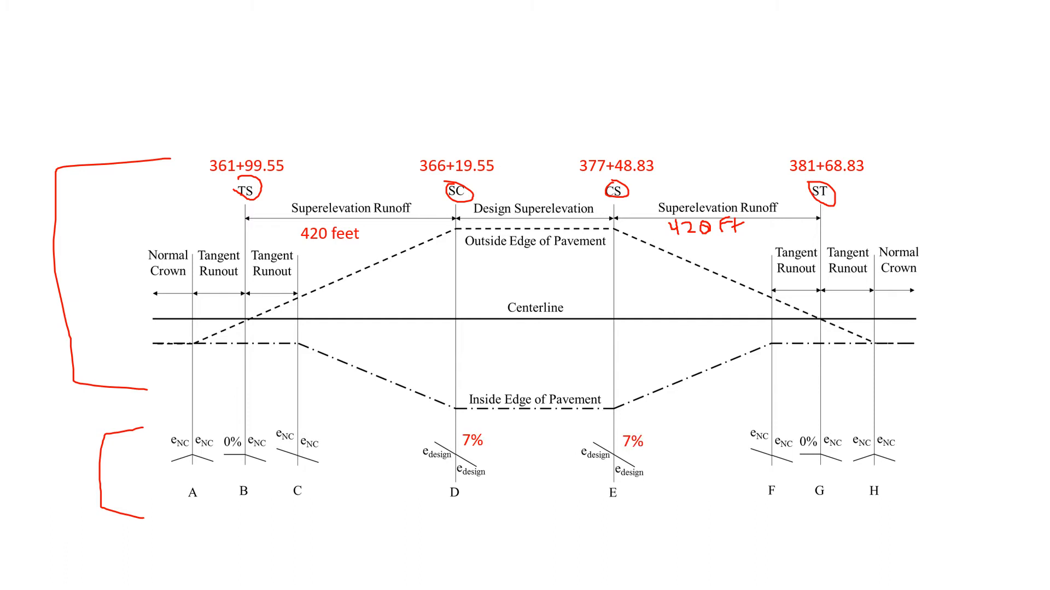
left_click_drag(482, 428, 468, 459)
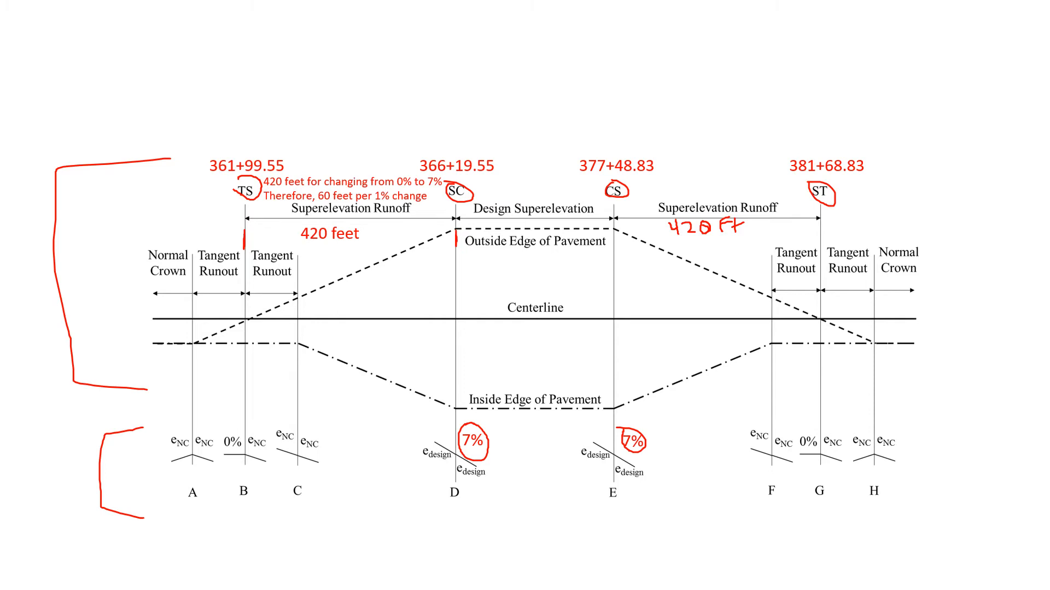
left_click_drag(242, 239, 452, 236)
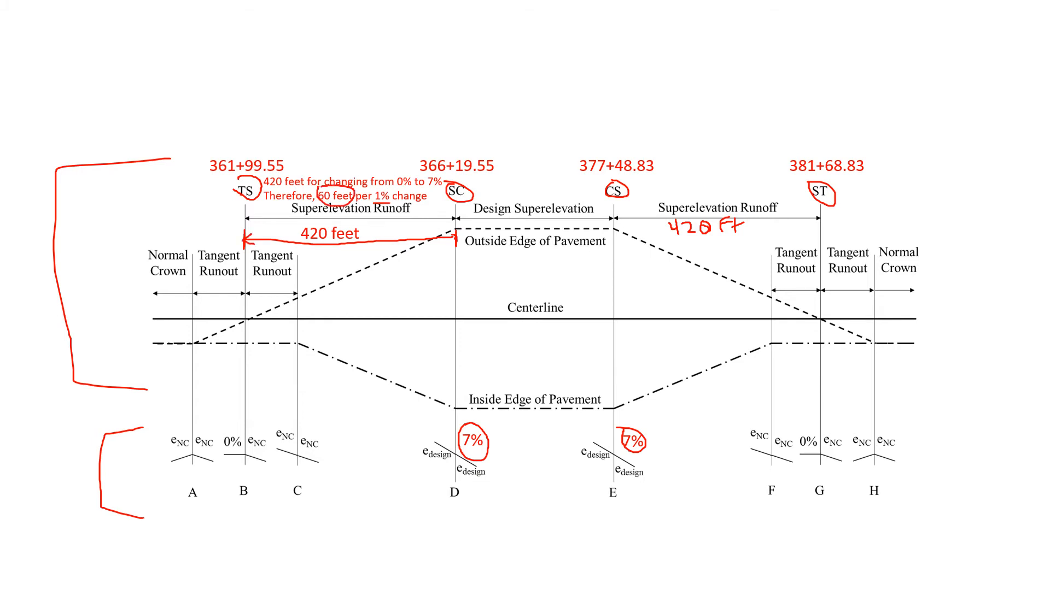
Label station 363+00 and explain that adverse crown ends 100.45 feet earlier, so slopes differ
type("363+00")
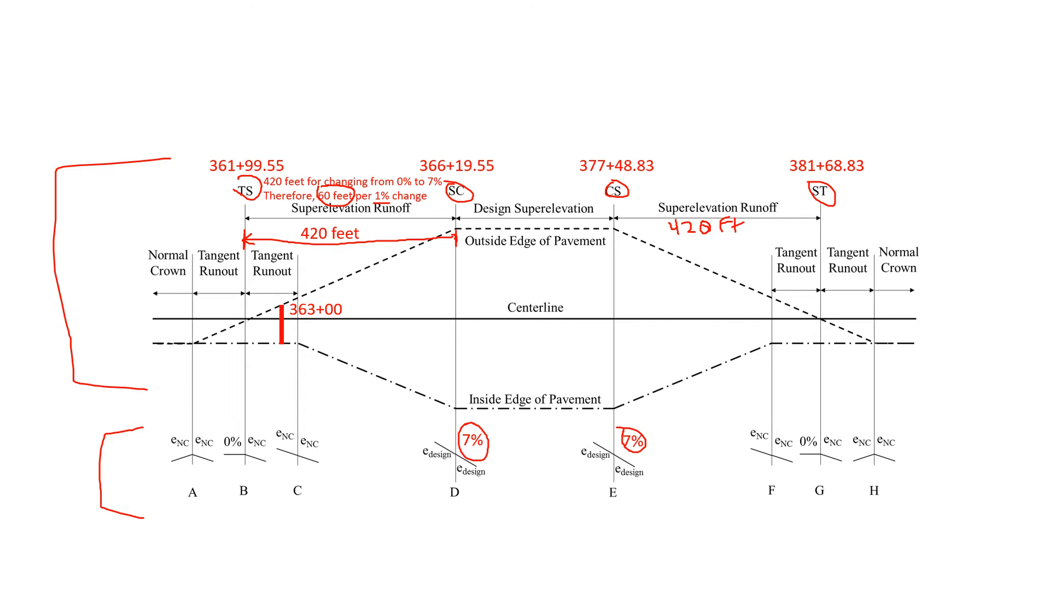
type("100.45 feet from adverse crown removed, so cross slope is not equal for inside and outside edge of pavement")
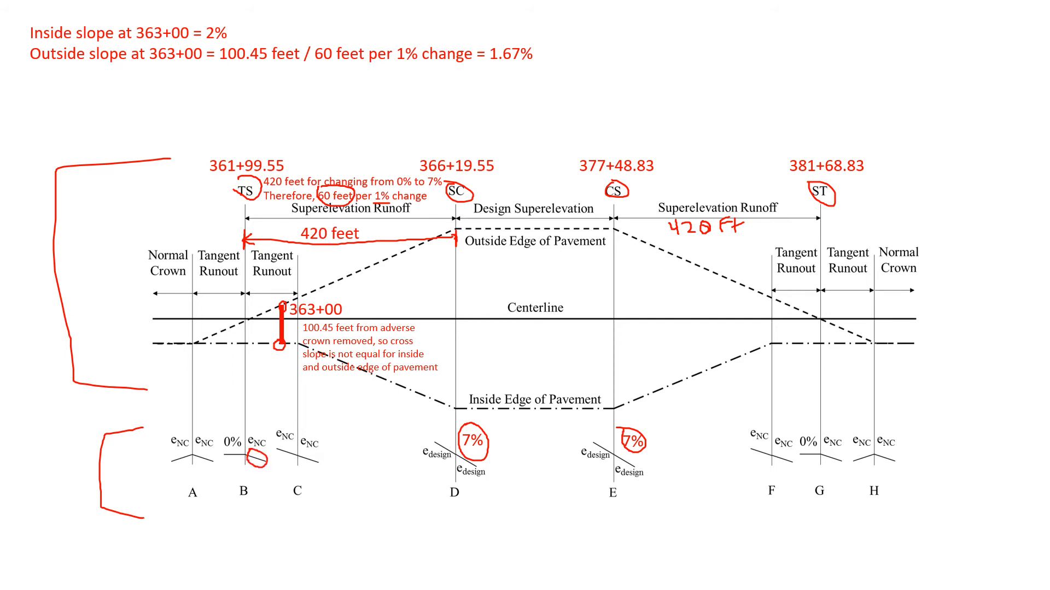
Circle the normal crown slopes and handwrite the 1.67% outside edge slope at 363+00
left_click_drag(295, 441, 329, 468)
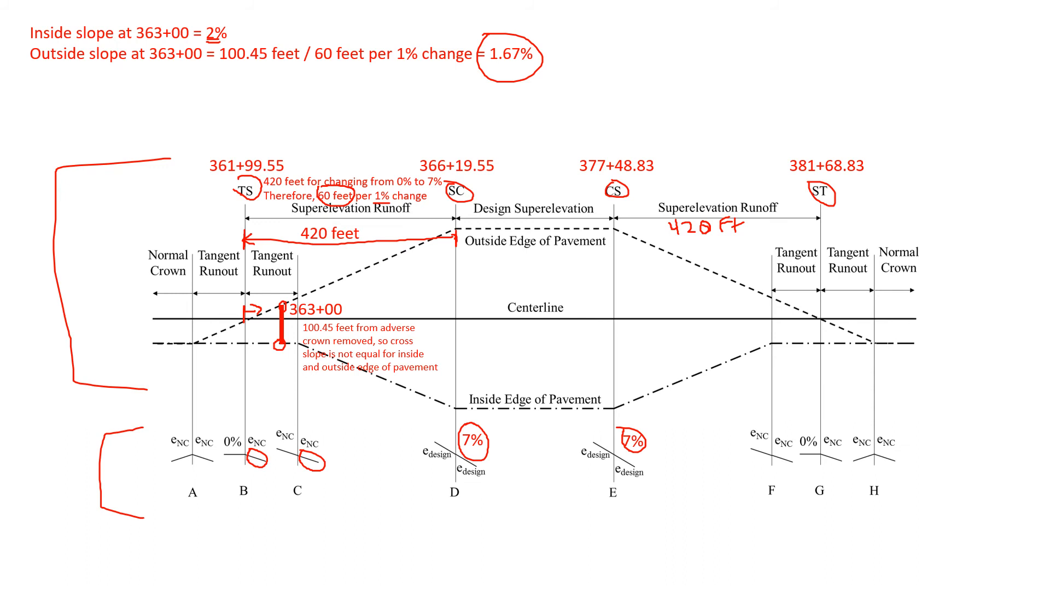
left_click_drag(281, 301, 328, 271)
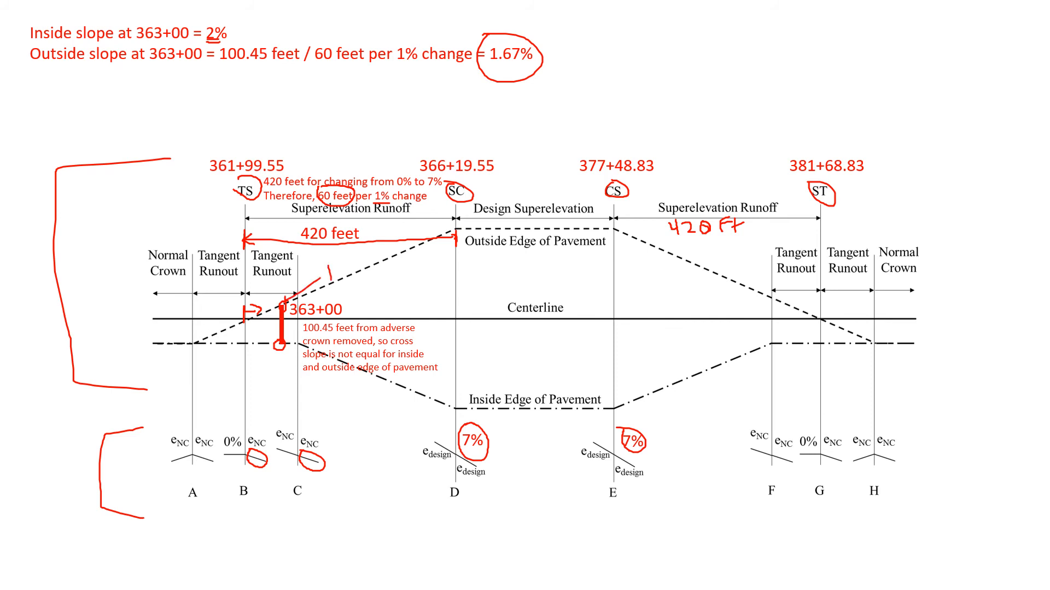
type(".67")
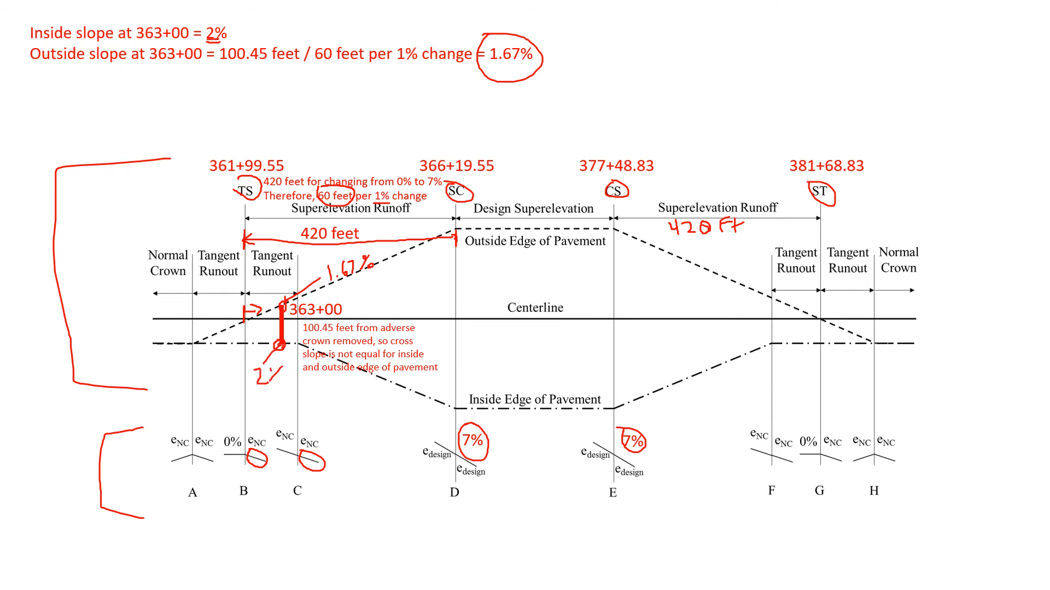
type("%")
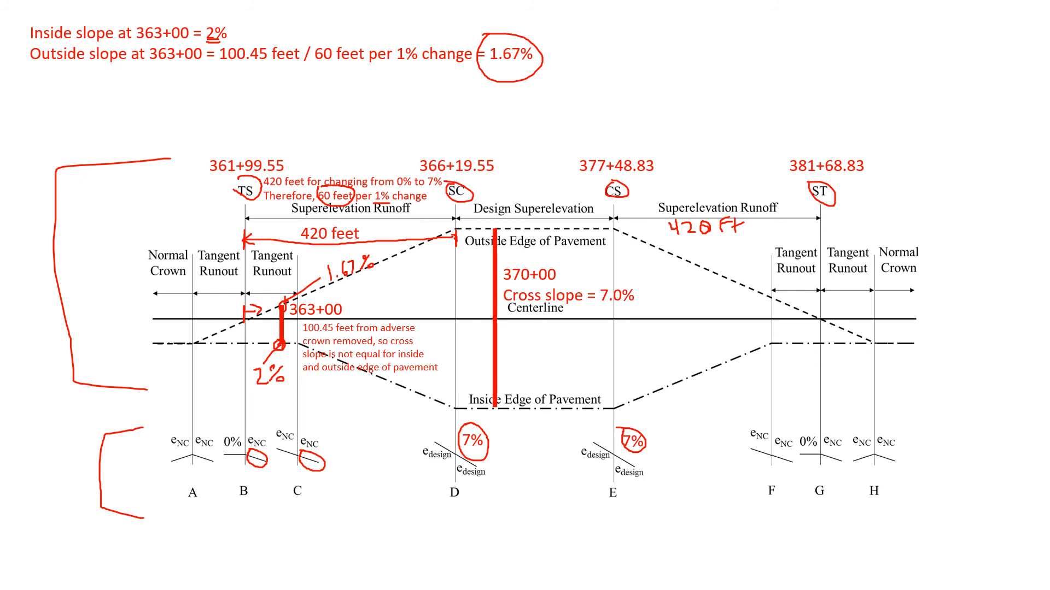
Circle SC 366+19.55 and CS 377+48.83, arrow from 370+00, and circle 7.0%
left_click_drag(420, 137, 513, 179)
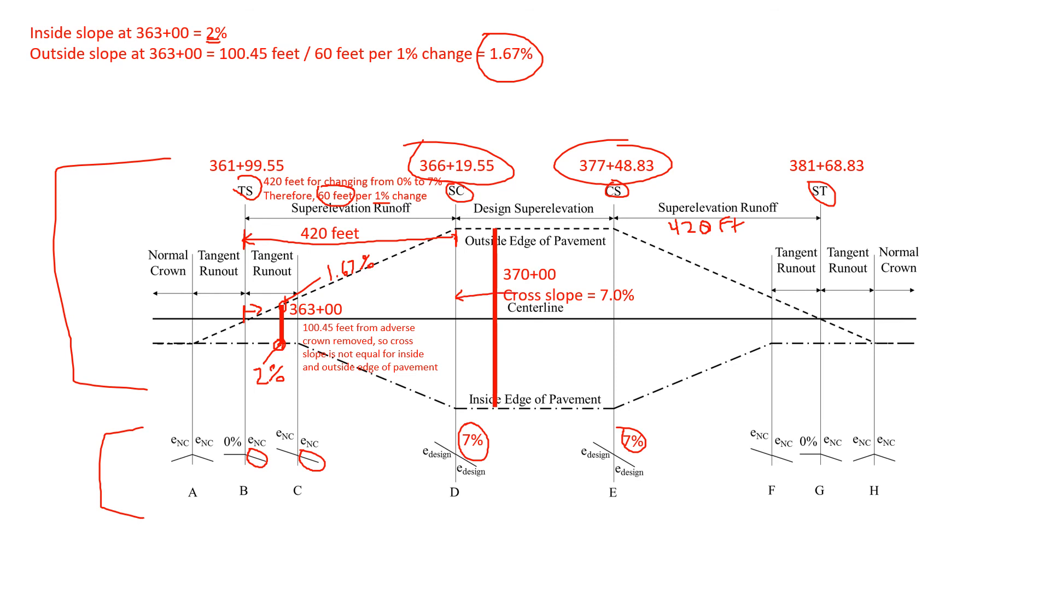
left_click_drag(498, 288, 612, 281)
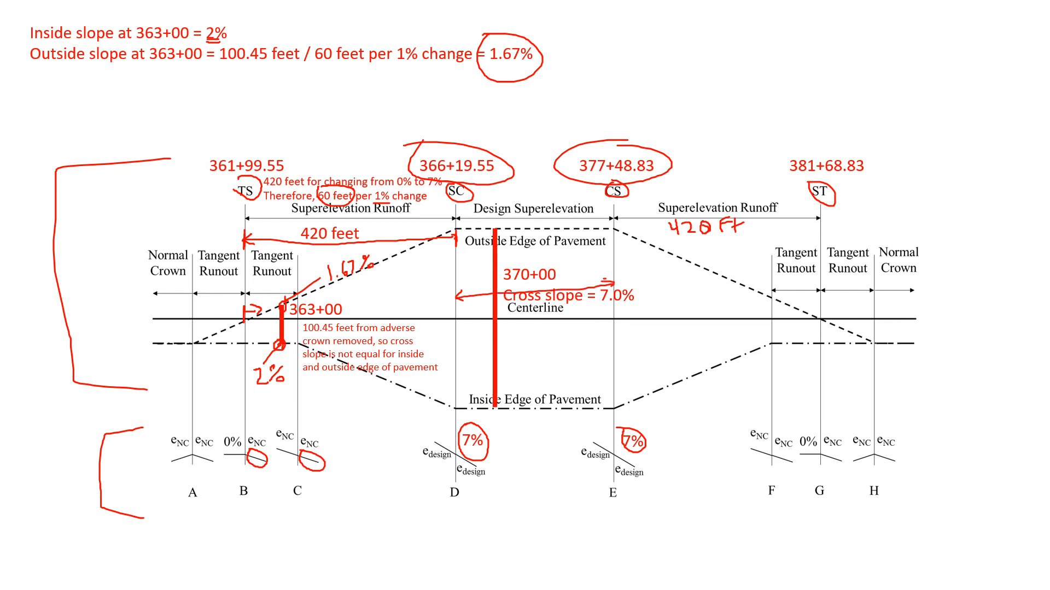
left_click_drag(582, 285, 639, 319)
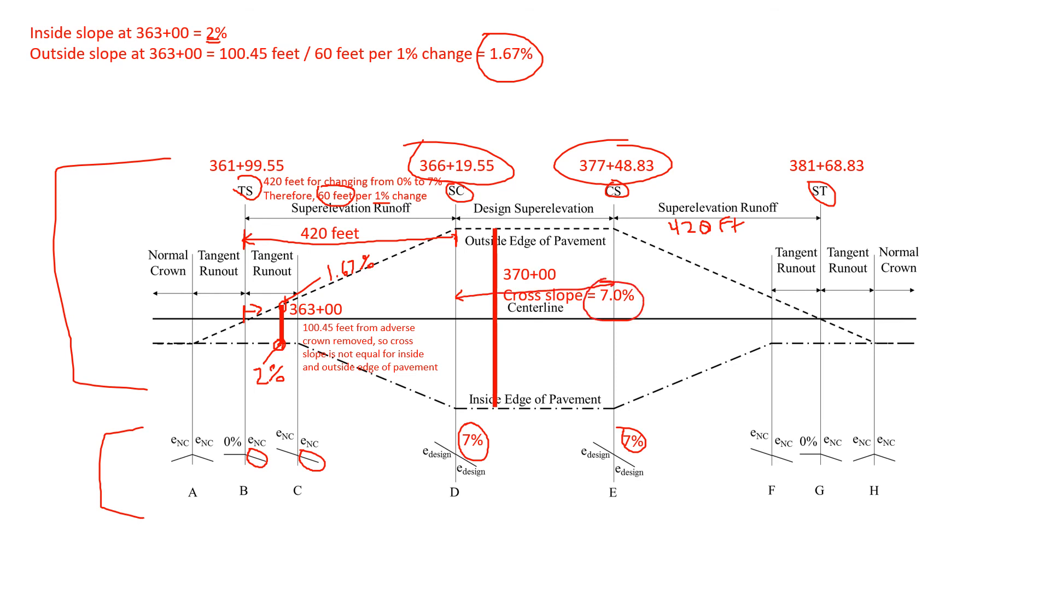